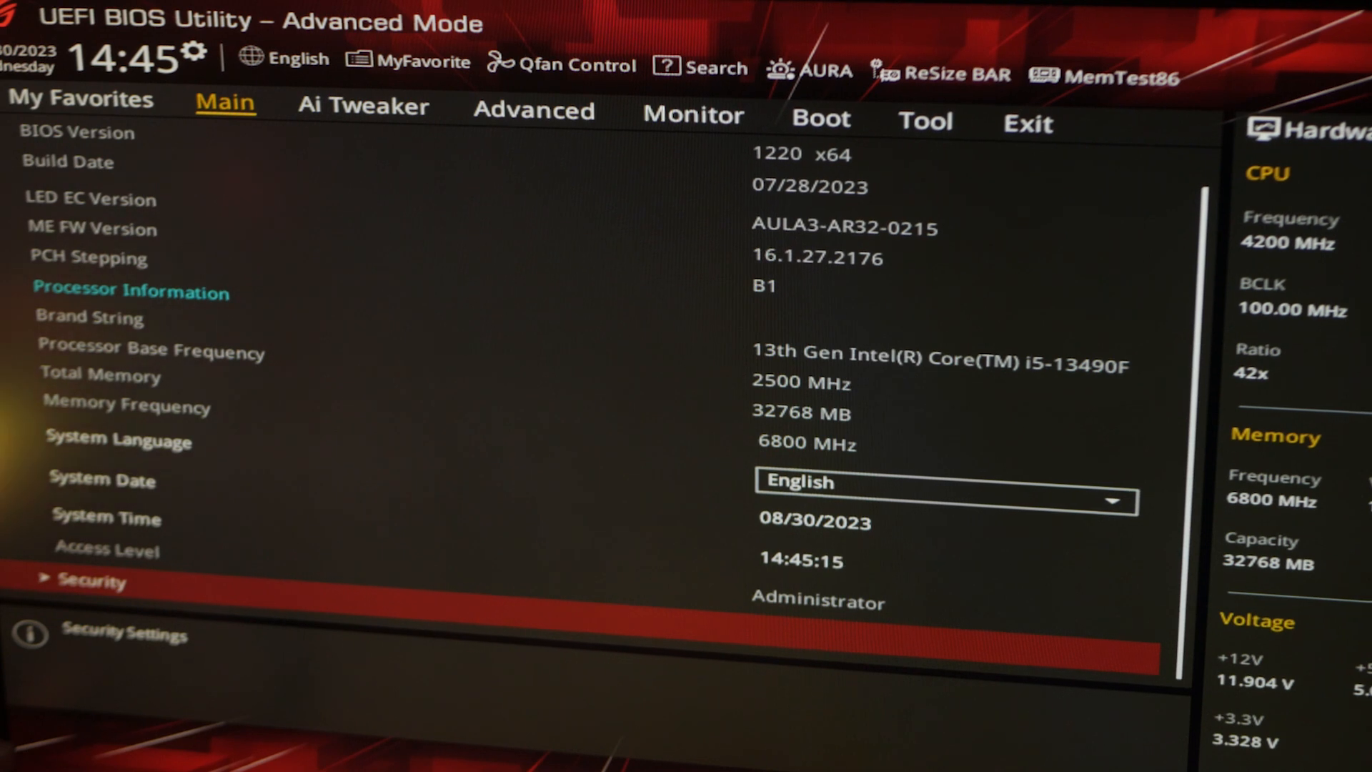
# Set Ai Overclock Tuner to XMP I, trying DDR5-7200 and DDR5-6400 before settling on DDR5-6800
pyautogui.click(362, 107)
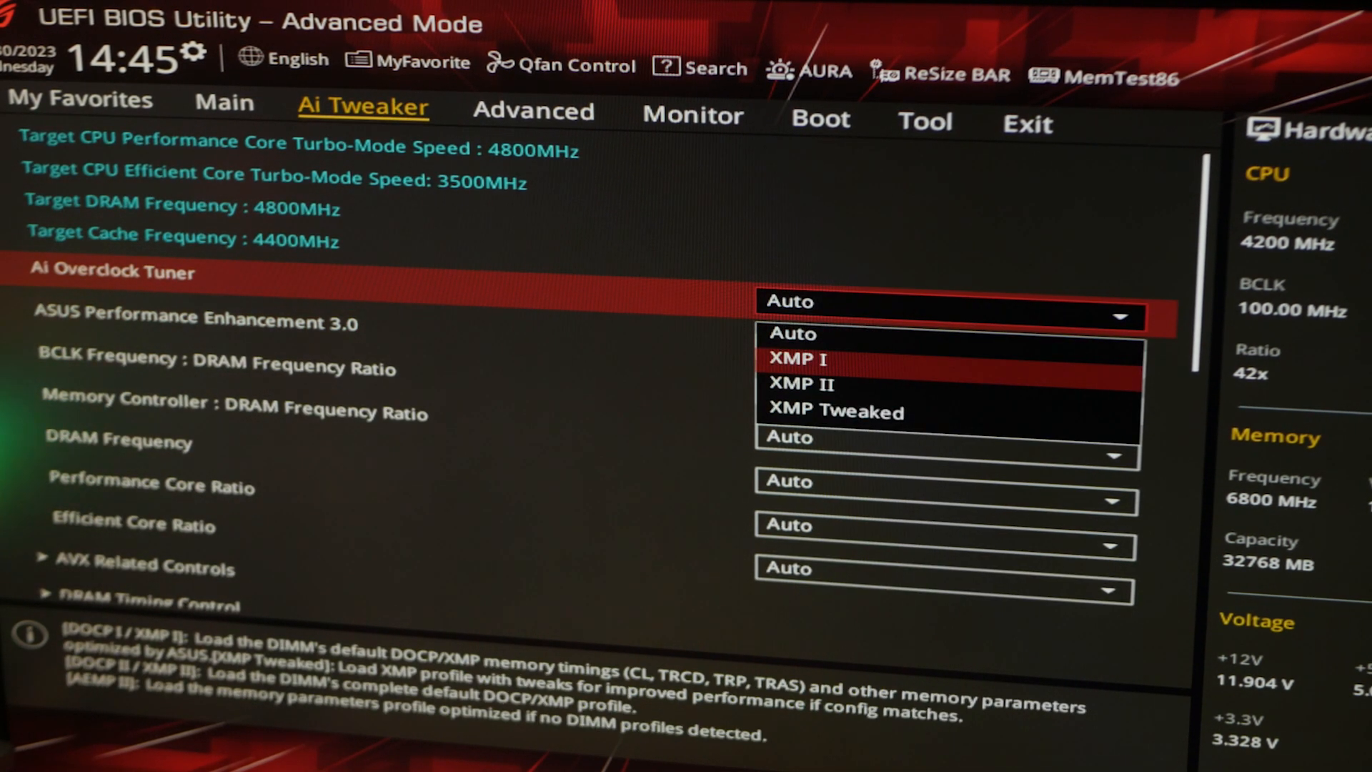
pyautogui.click(796, 359)
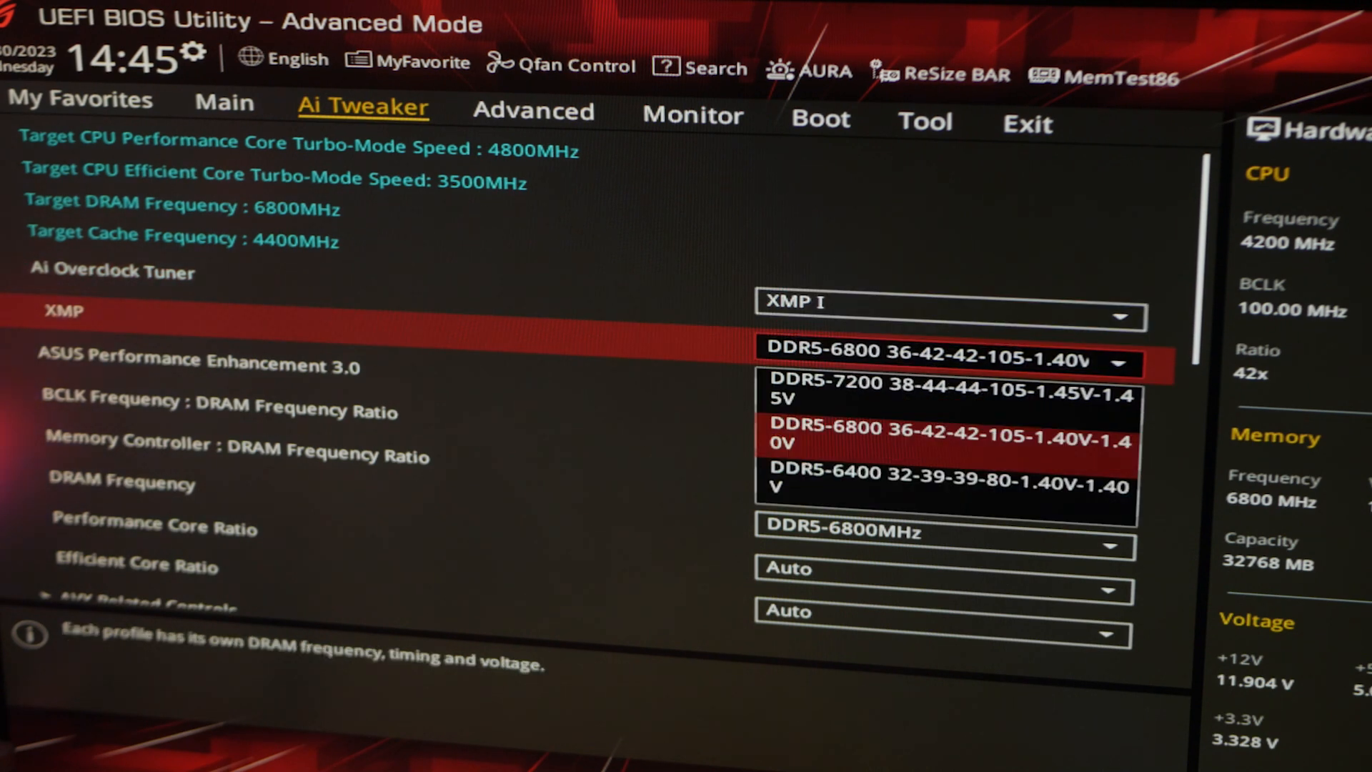
pyautogui.click(949, 390)
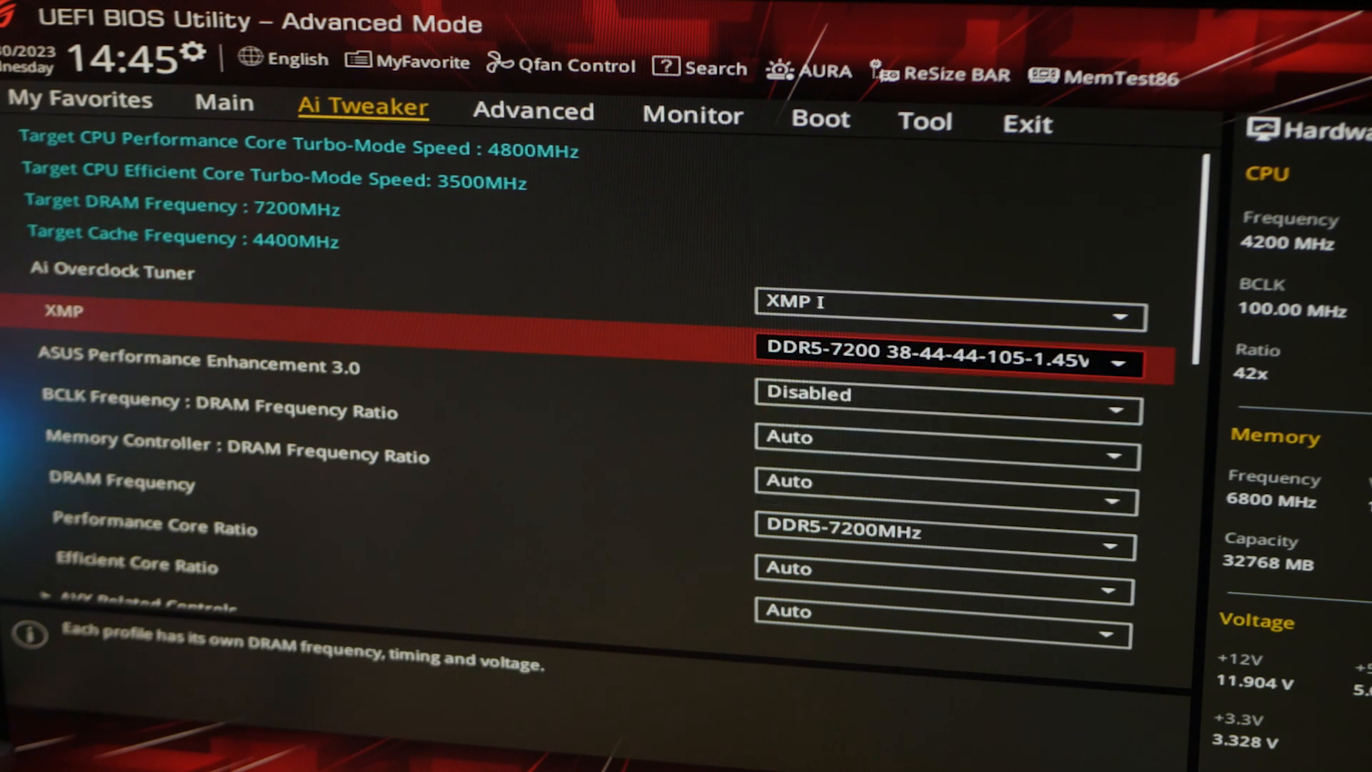
pyautogui.click(949, 362)
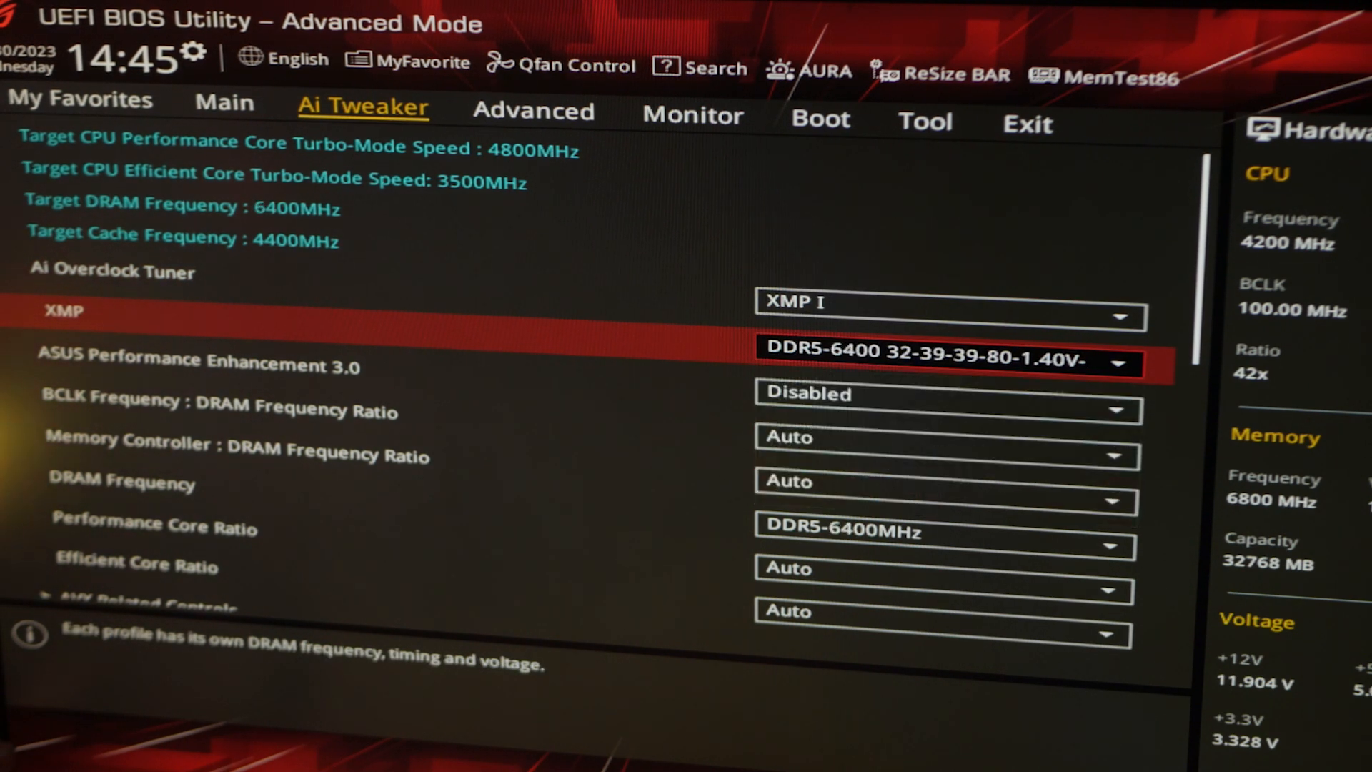
pyautogui.click(948, 361)
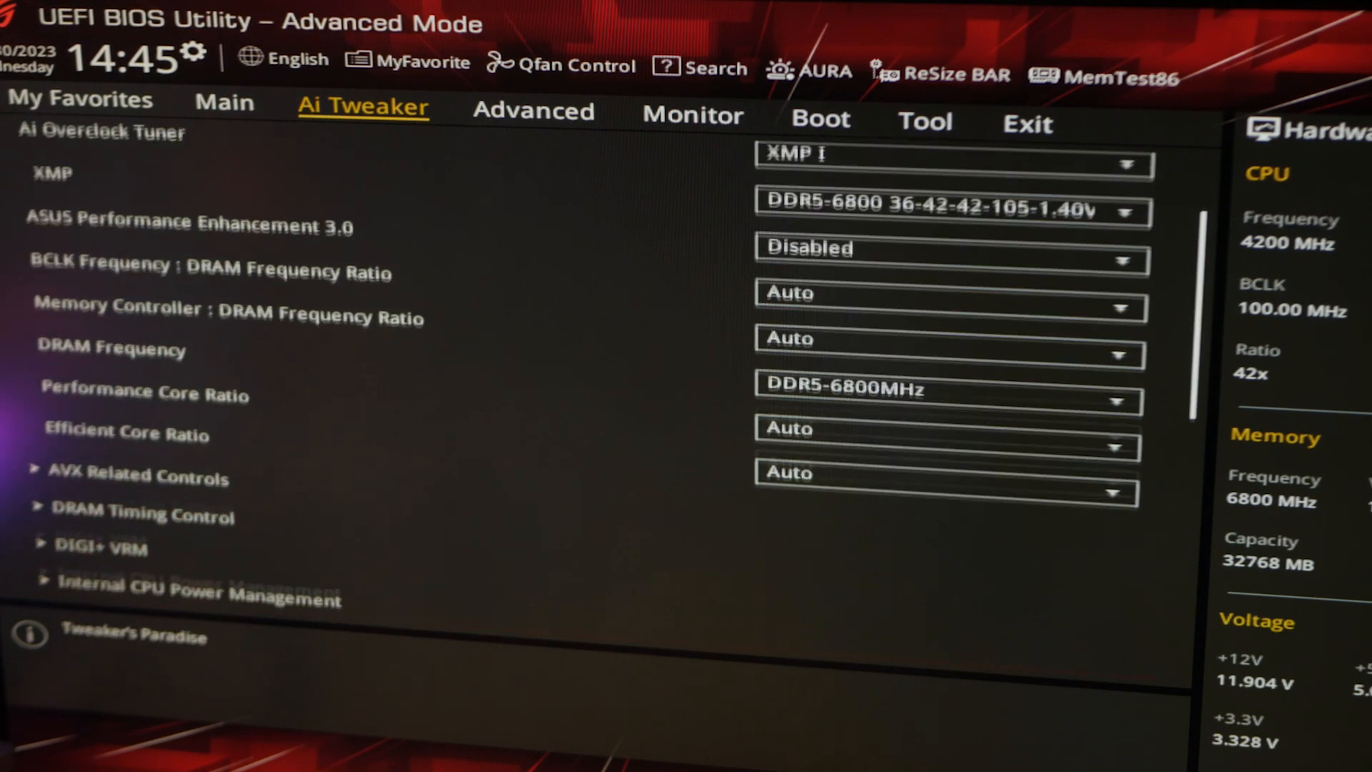
# Scroll down the Ai Tweaker settings and view the MemTest86 tool
pyautogui.scroll(-3)
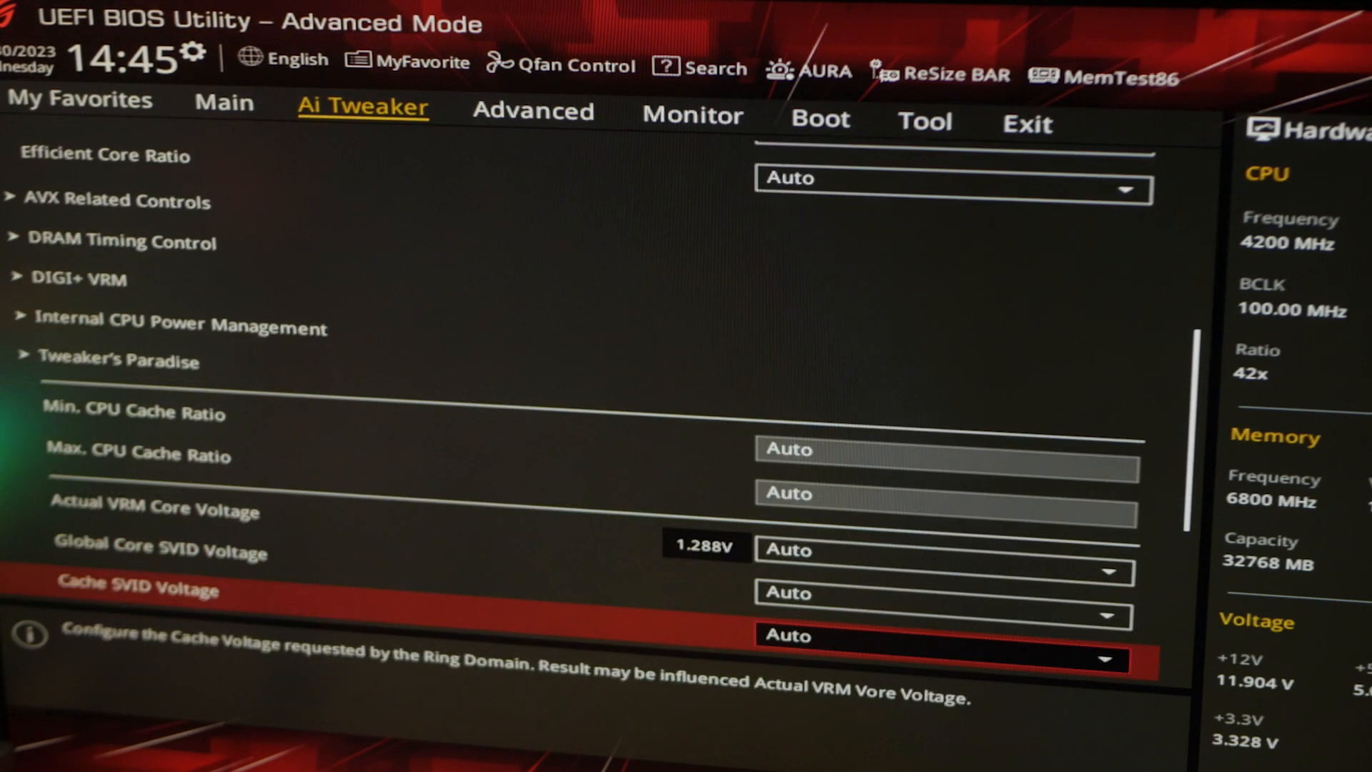
pyautogui.scroll(-3)
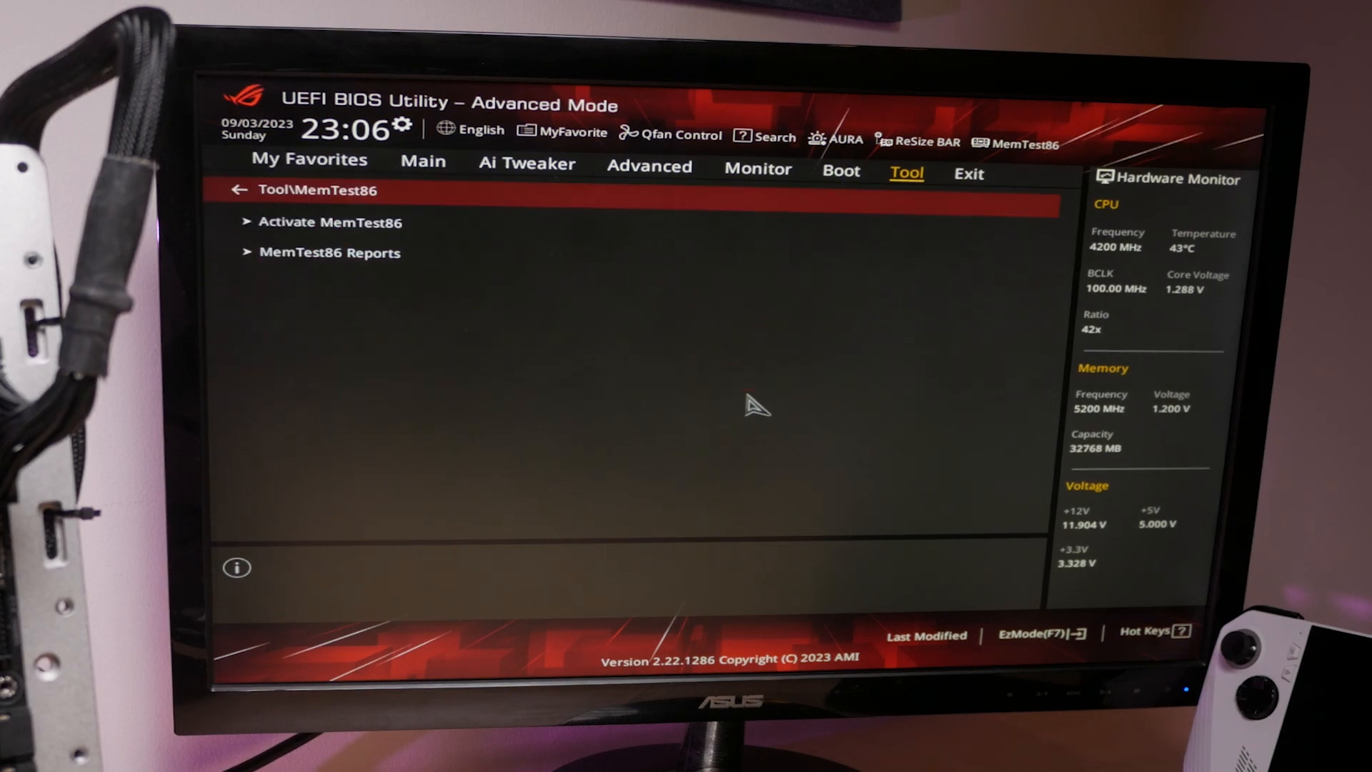
pyautogui.click(330, 221)
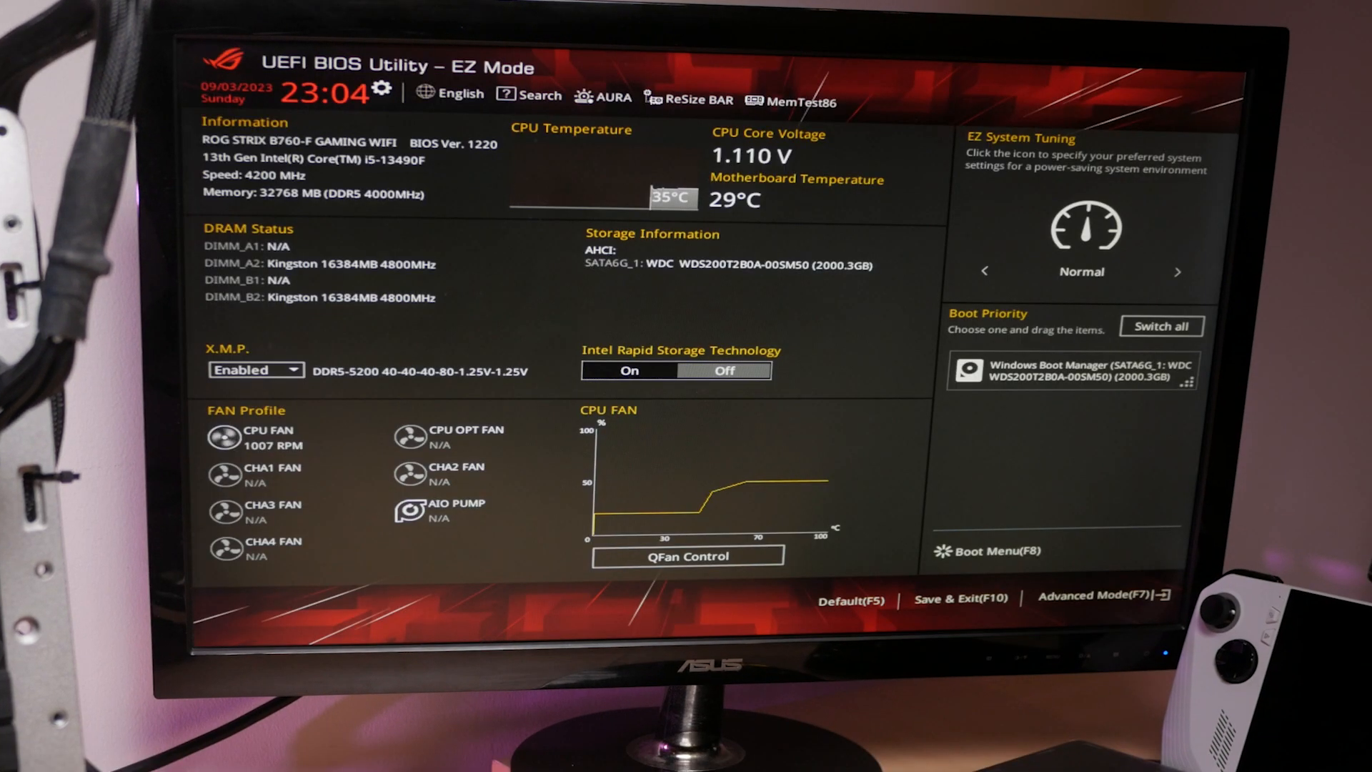
# Switch to Advanced Mode and show the Ai Tweaker page with XMP I enabled
pyautogui.click(1095, 599)
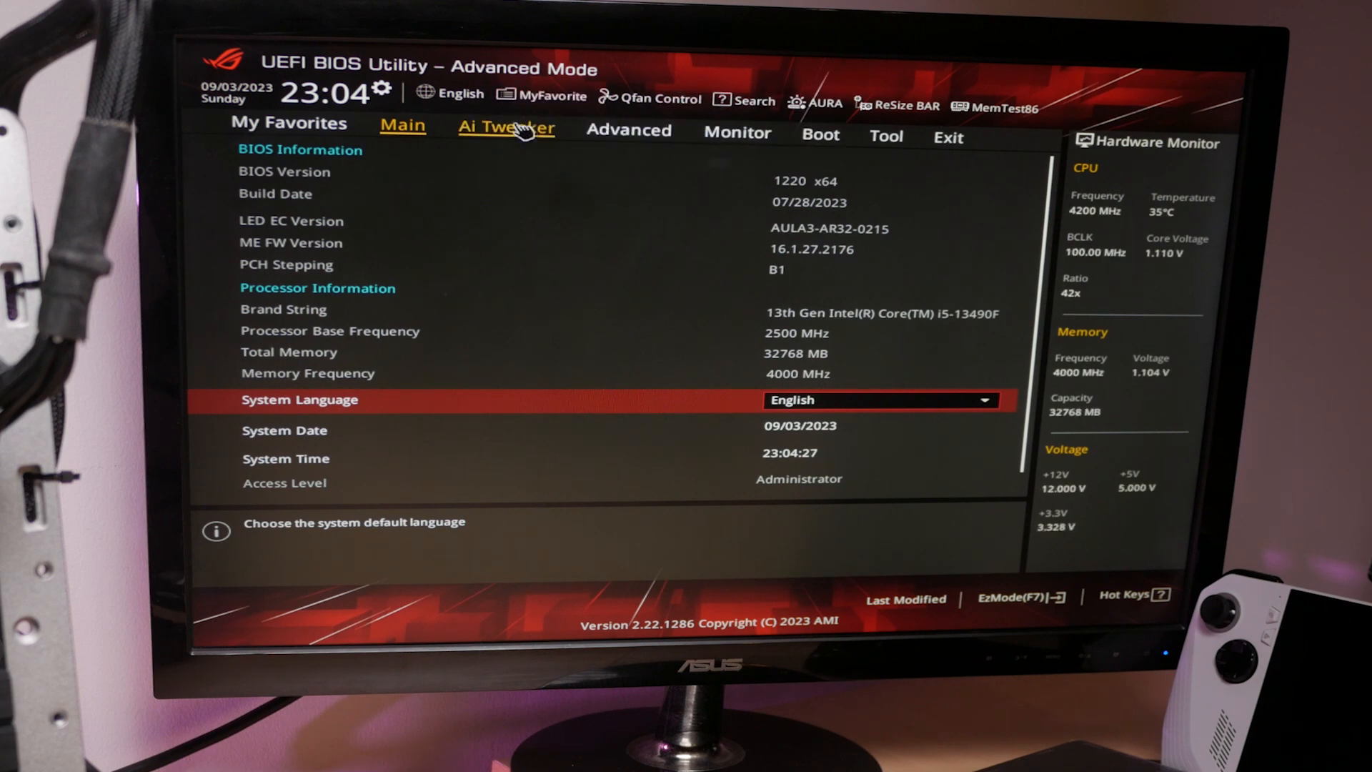
pyautogui.click(506, 129)
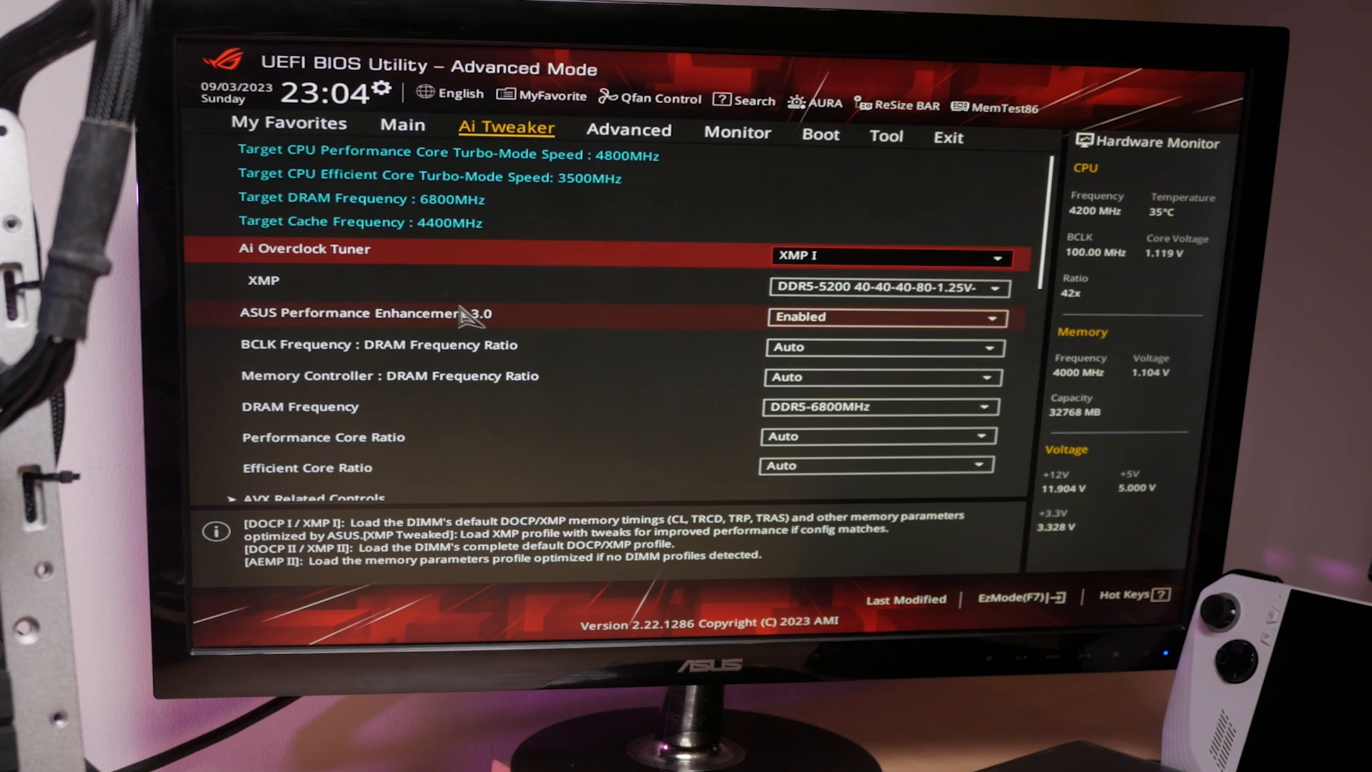